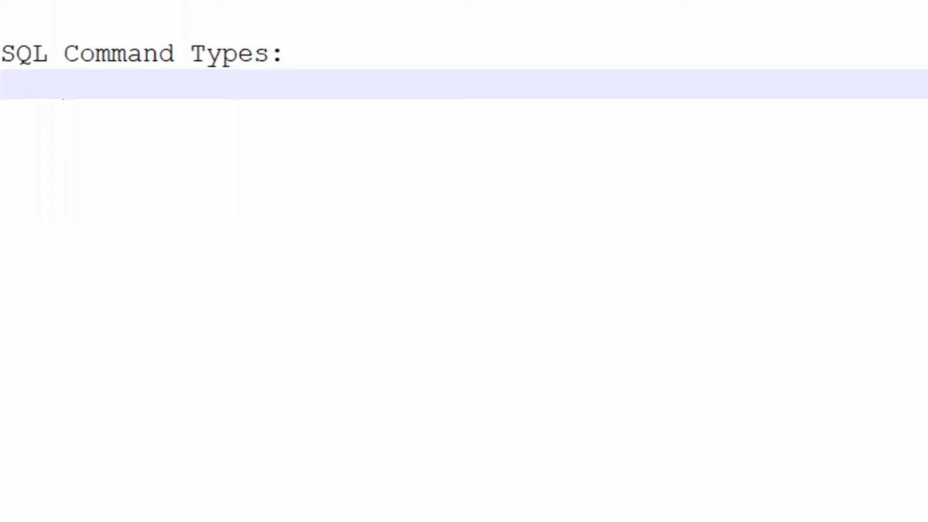
Type the DML line: 'DML: Select, insert, update, delete, merge'.
type("DML")
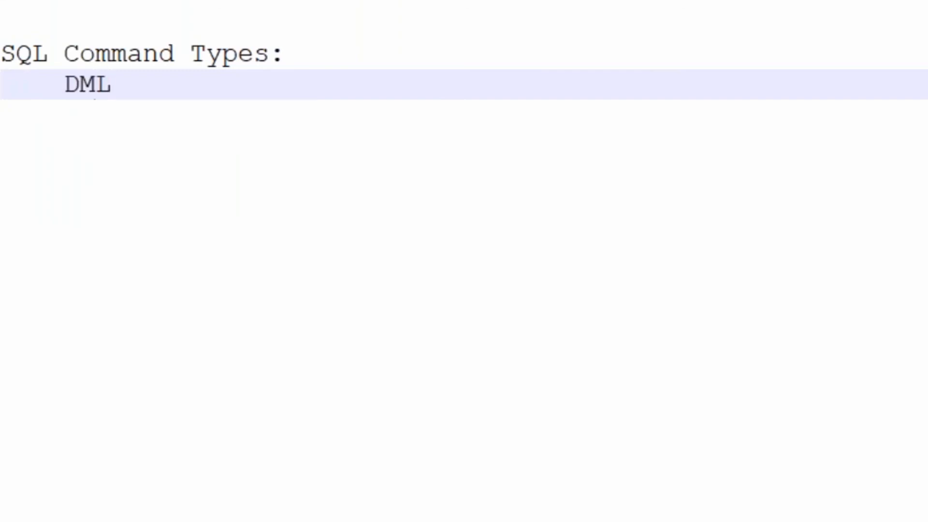
type(":")
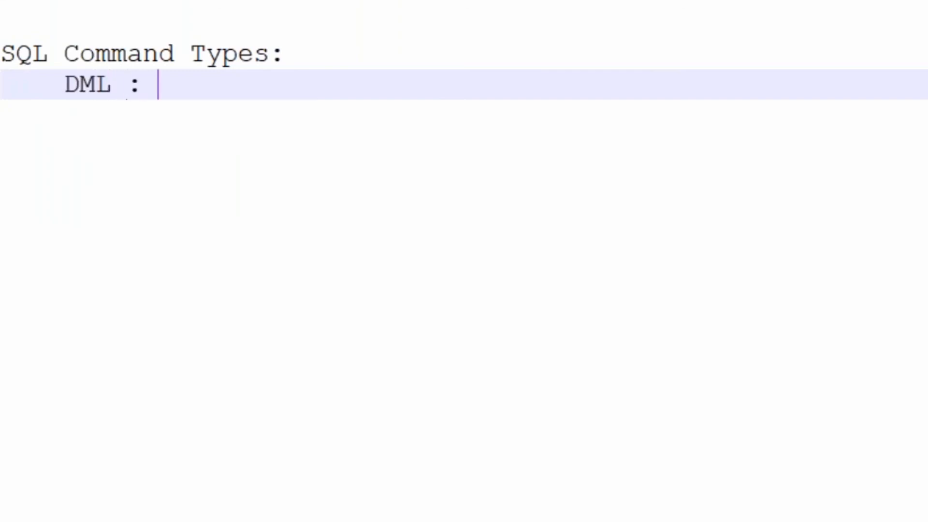
type("Sel")
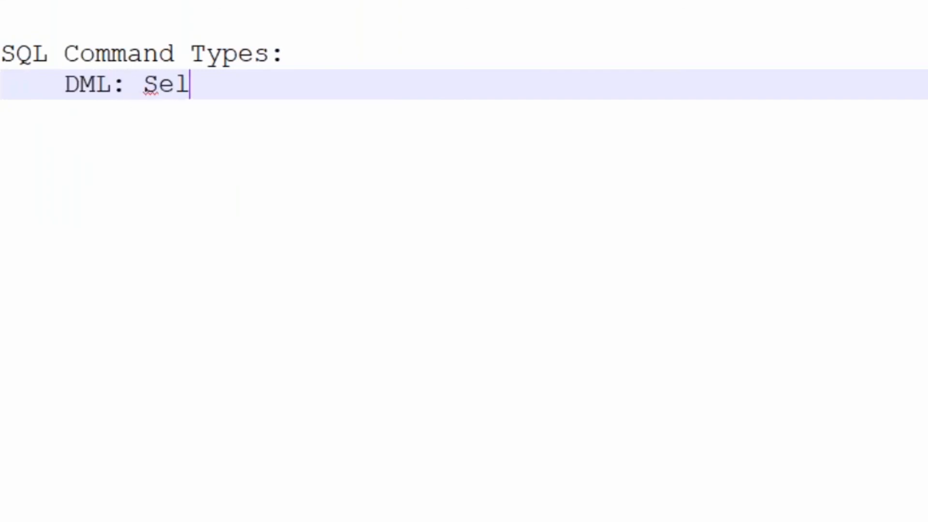
type("ect, insert,")
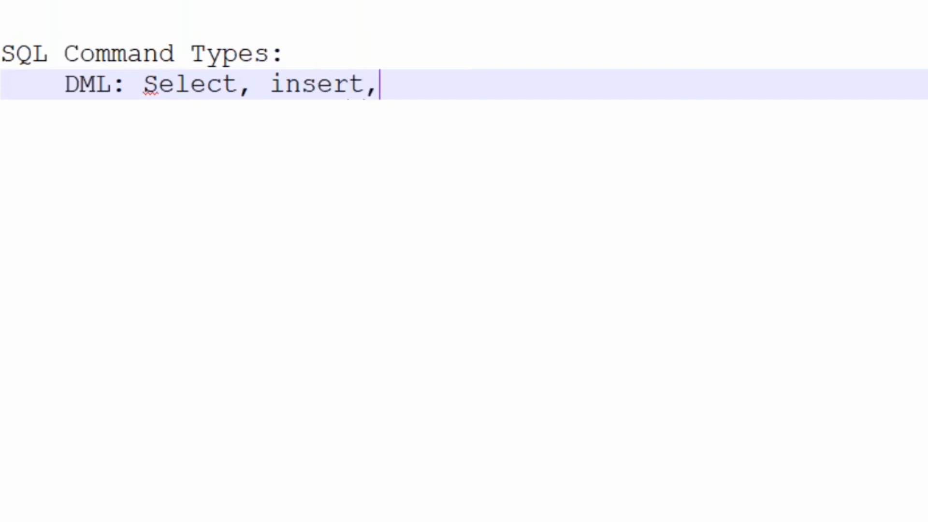
type("update, d")
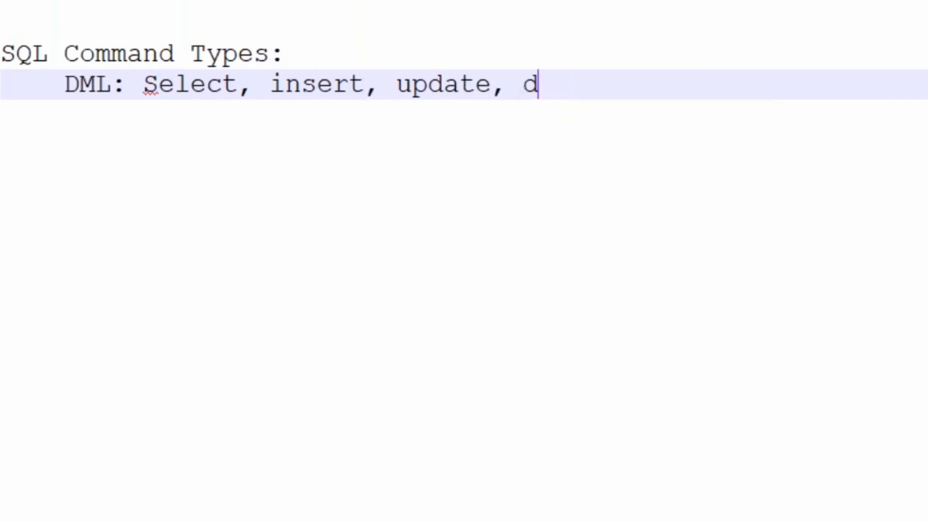
type("elete,")
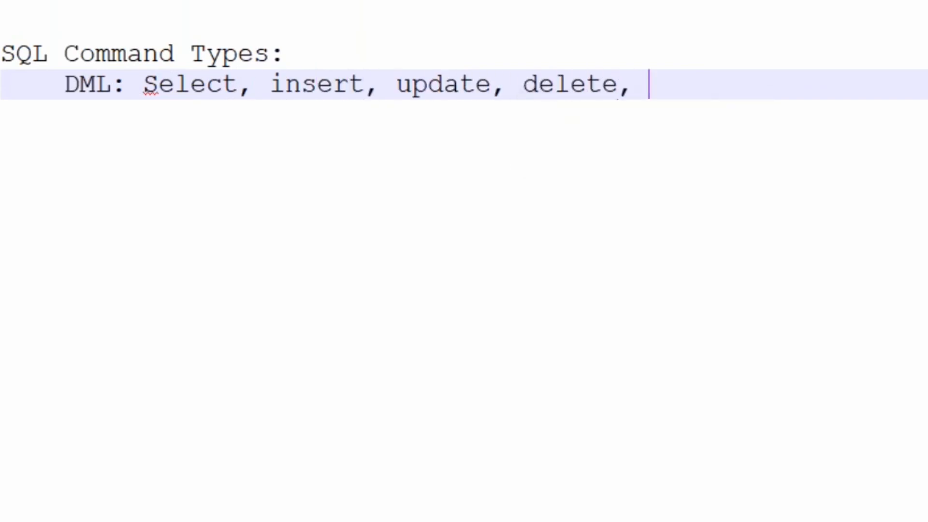
type("merge")
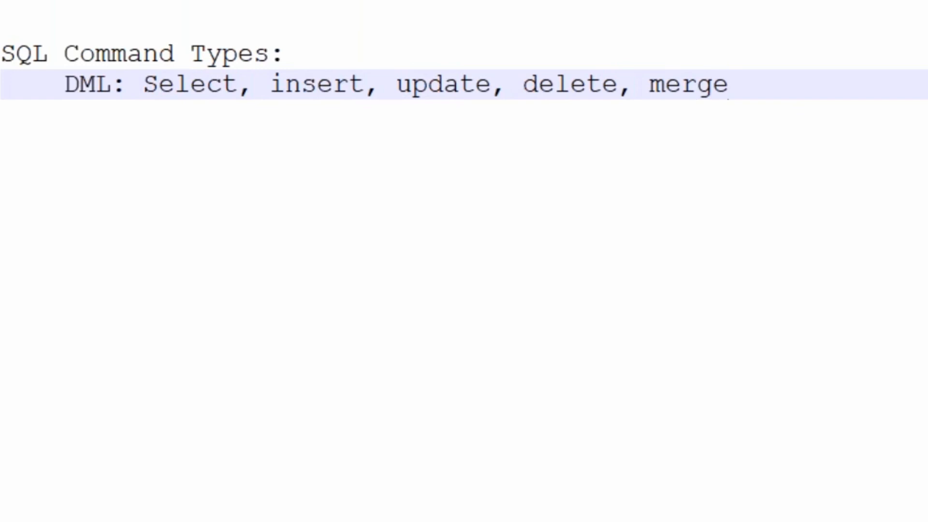
Type the DDL line: 'DDL: Create, Alter, Drop, Rename, Truncate, comment'.
type("DDL")
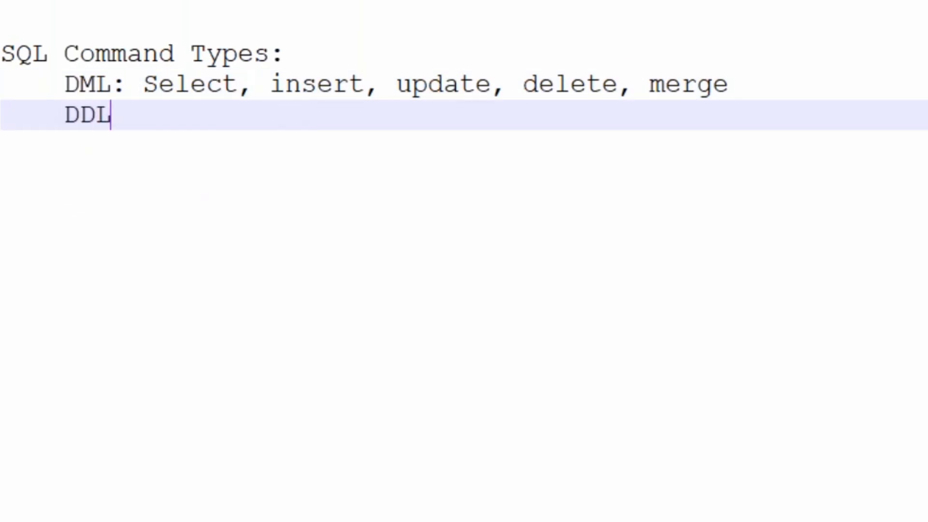
type(": C")
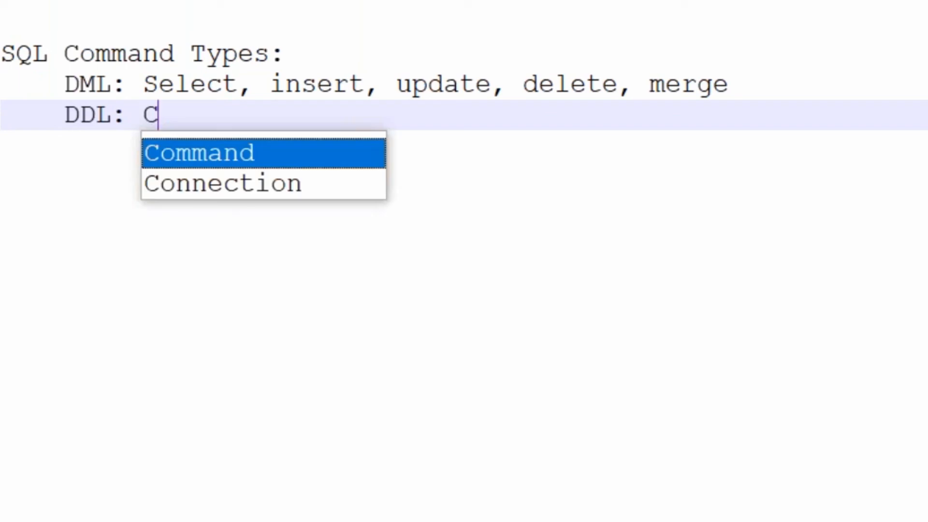
type("reate, Alter,")
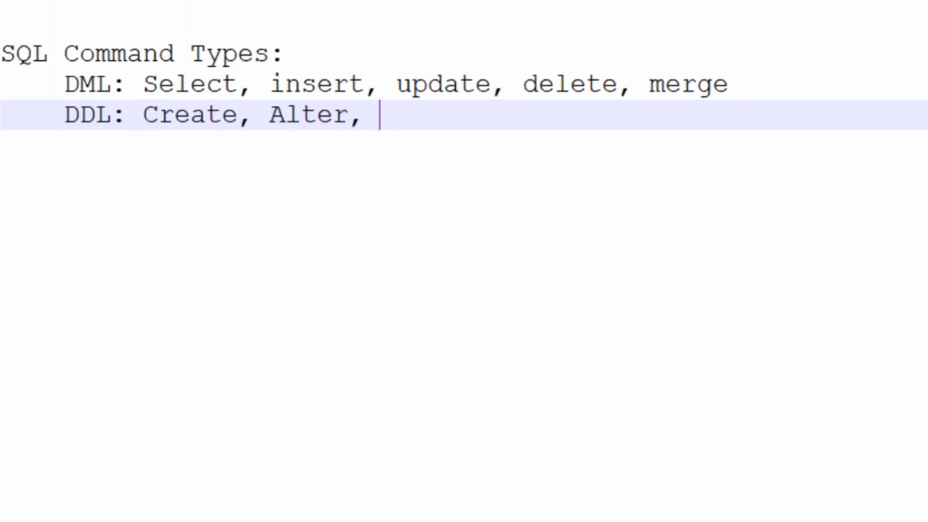
type("Drop, Ren")
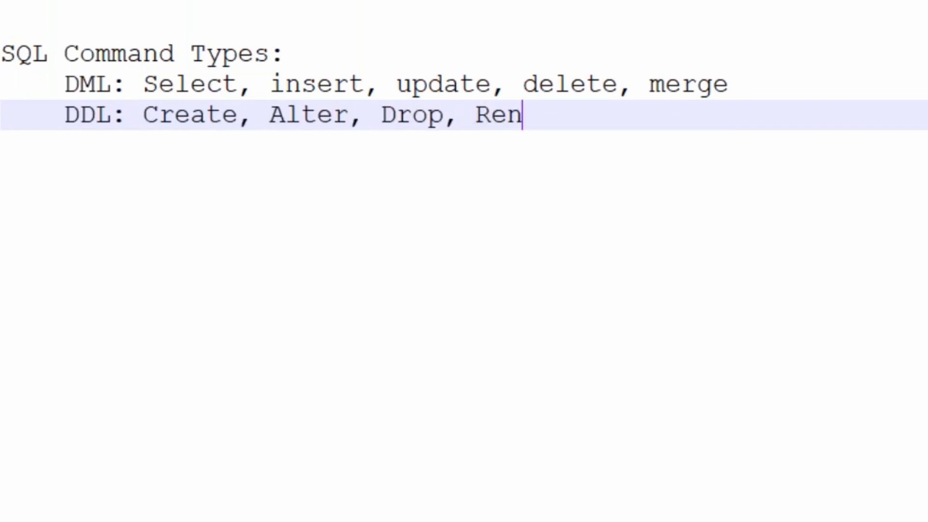
type("ame, Truncat")
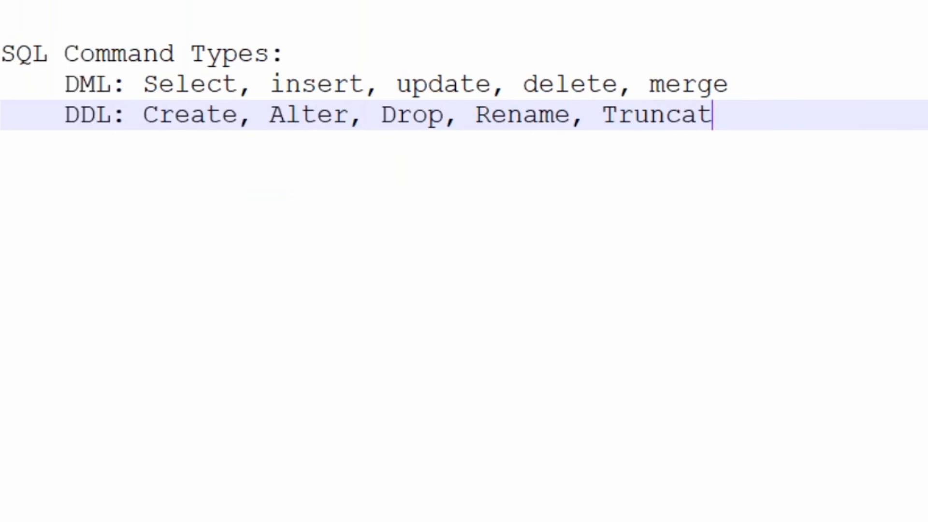
type("e, comment")
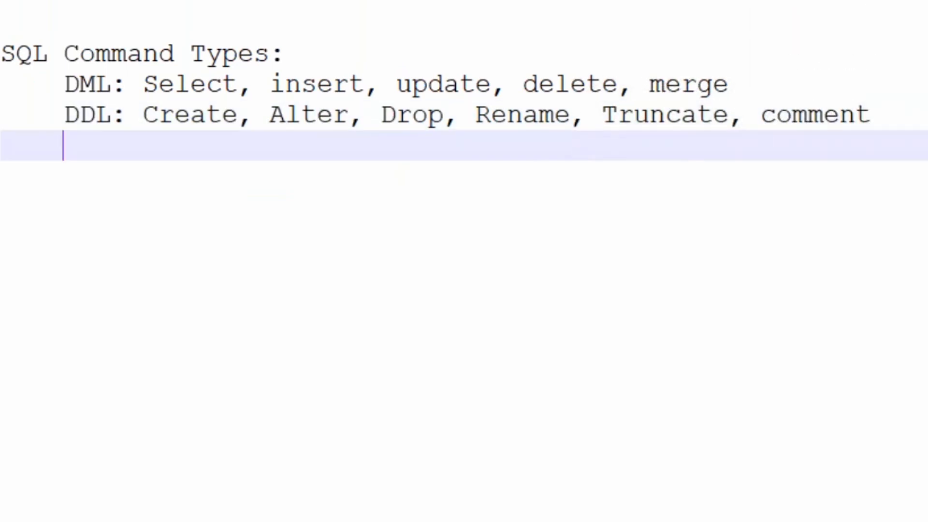
Type the DCL line: 'DCL: Grant, Revoke'.
type("DCL")
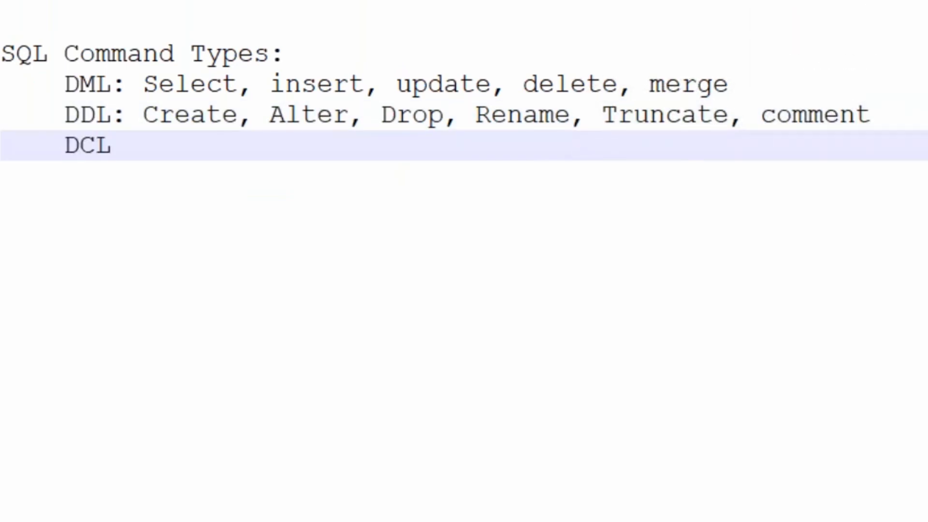
type(": Grant")
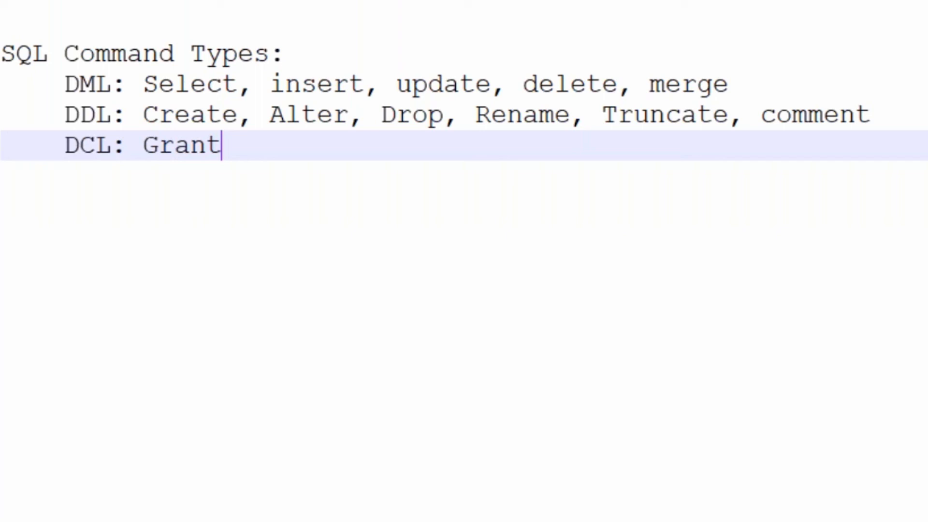
type(", Re")
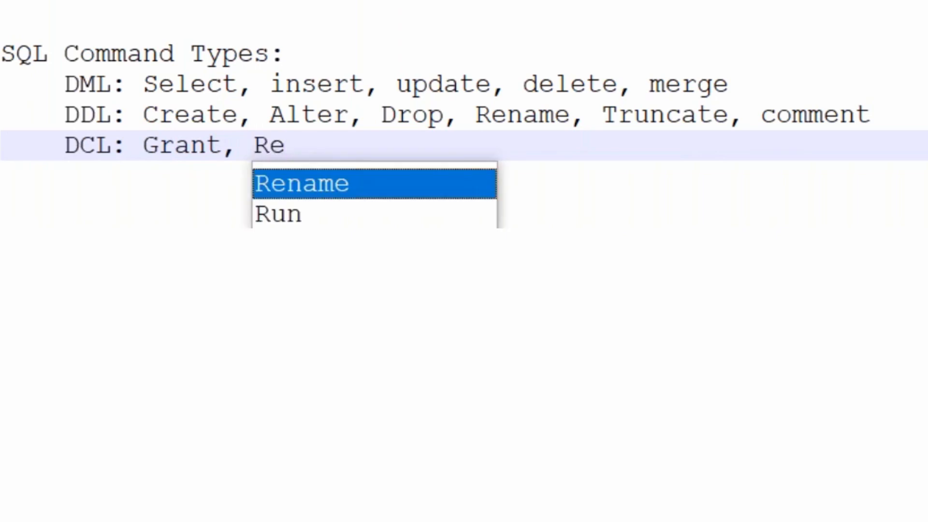
type("voke")
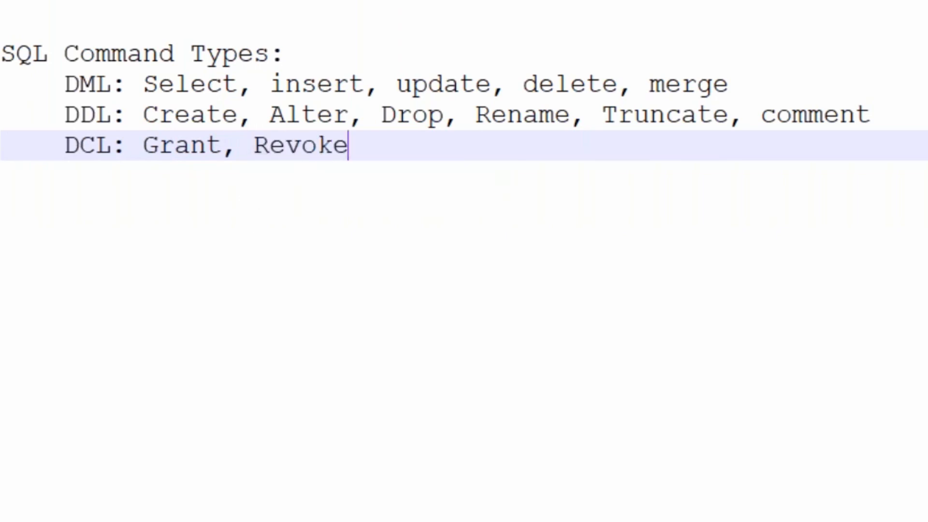
Type the TCL line listing Commit, Roolback and savepoint.
type("TCL")
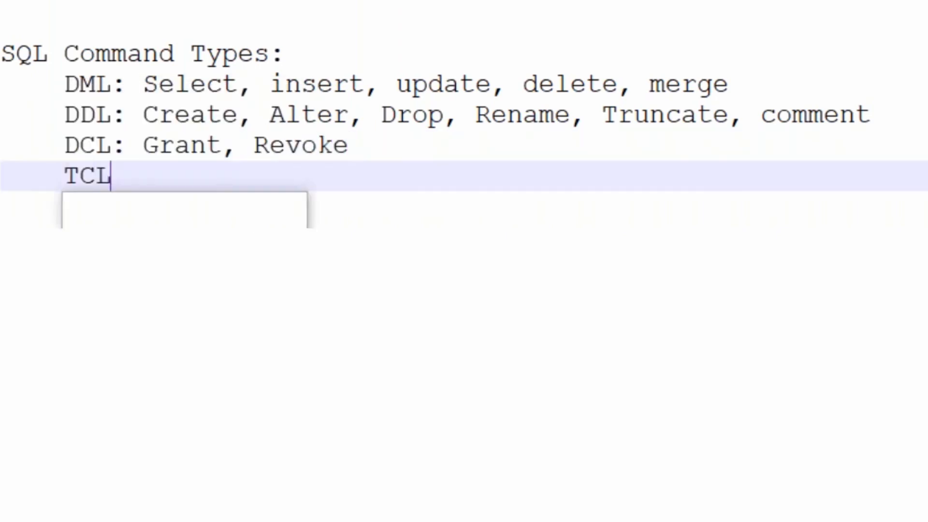
type(": Commit, Roolba")
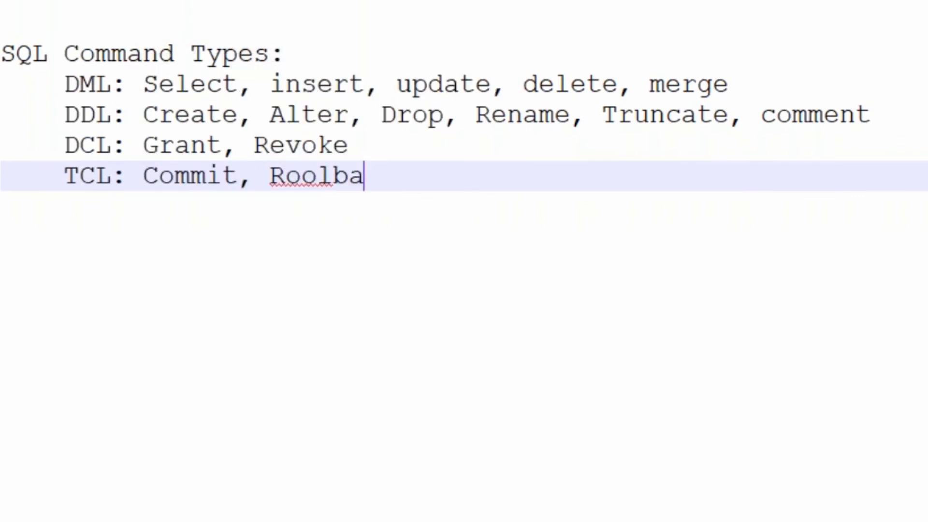
type("ck, savepoi")
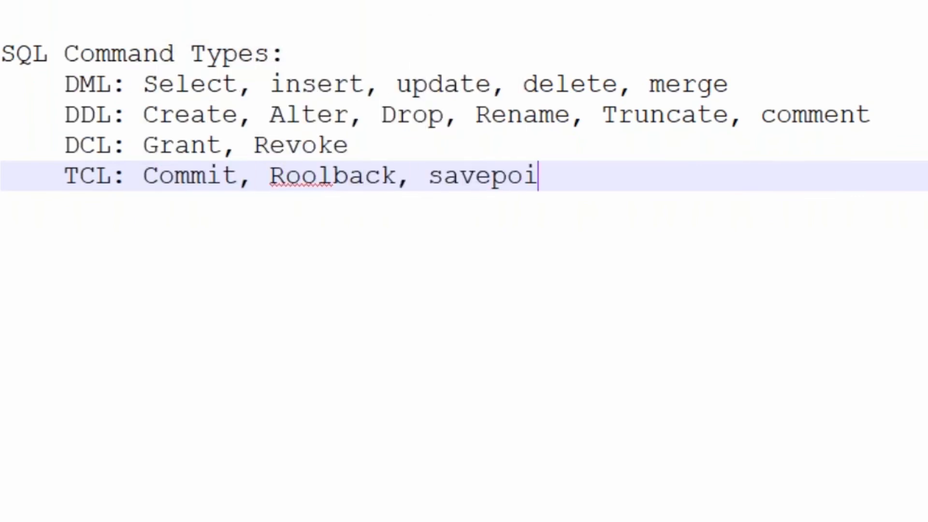
type("nt")
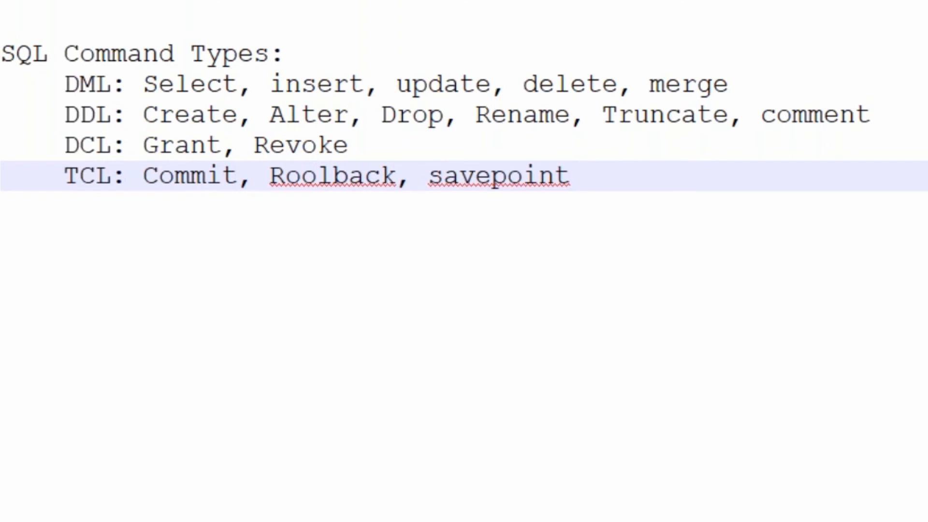
left_click(569, 175)
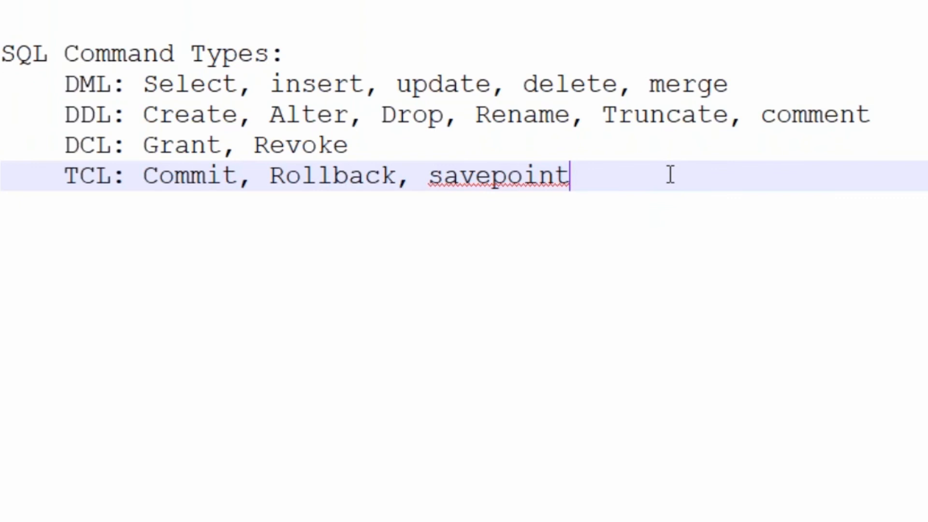
mouse_move(605, 115)
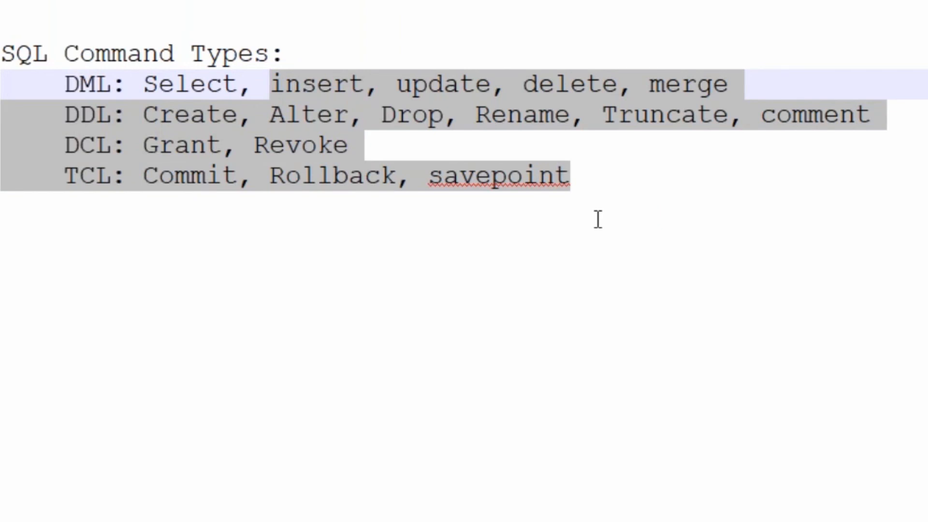
Clear the text selection over the command lists after fixing Rollback.
left_click(269, 84)
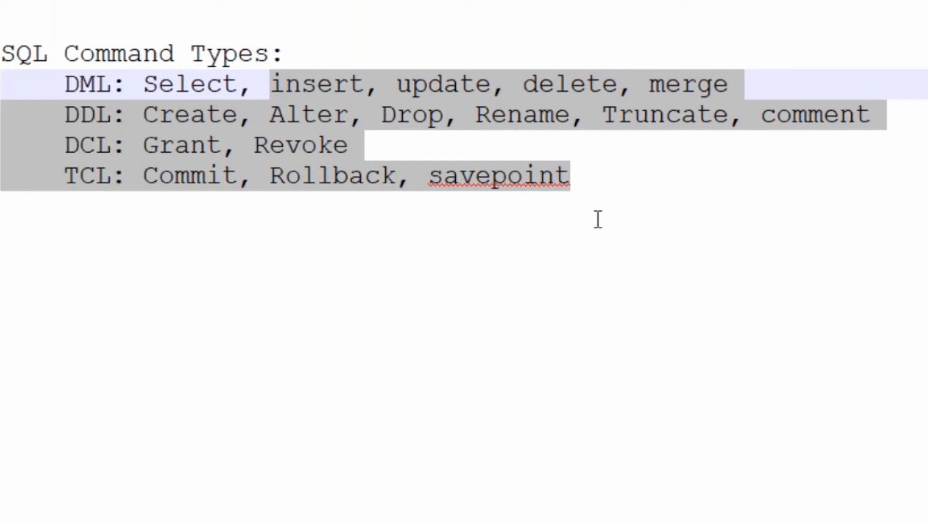
left_click(269, 84)
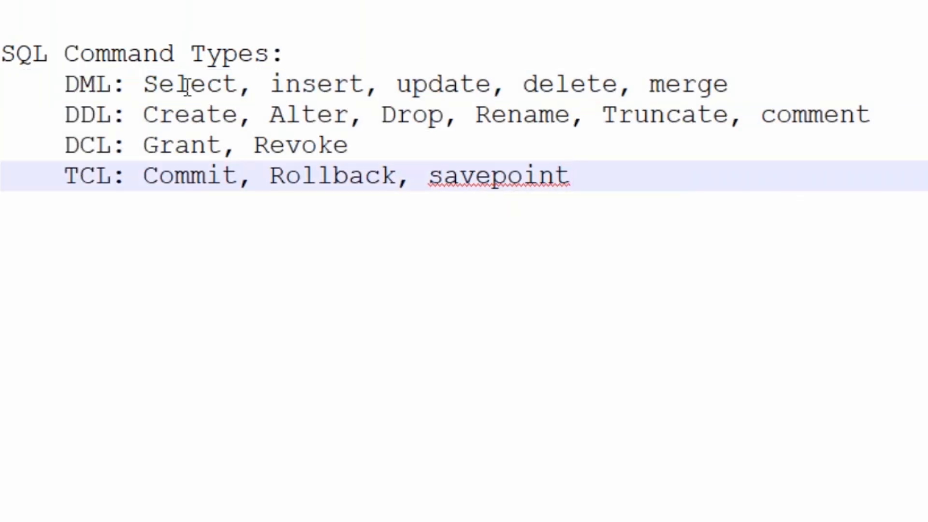
Highlight the word Select green using Style token's 1st style, then select the following commands.
double_click(188, 83)
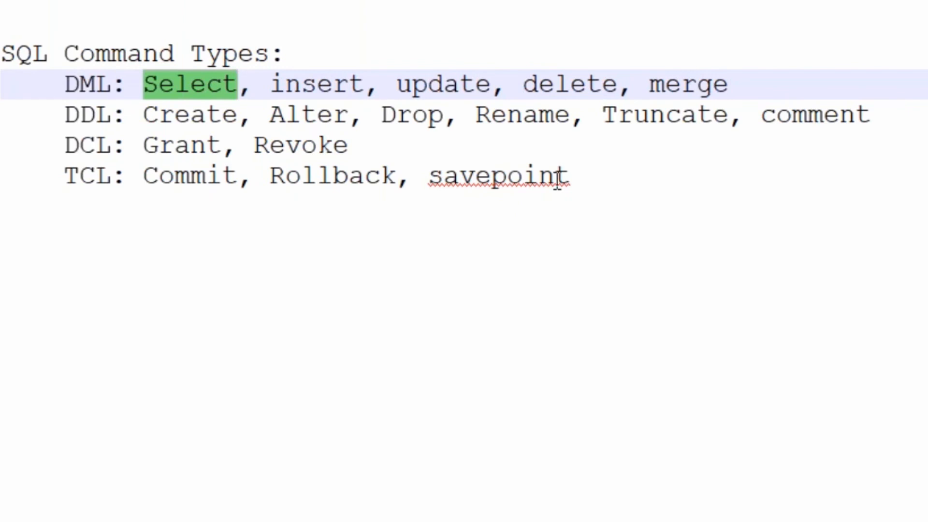
left_click(237, 83)
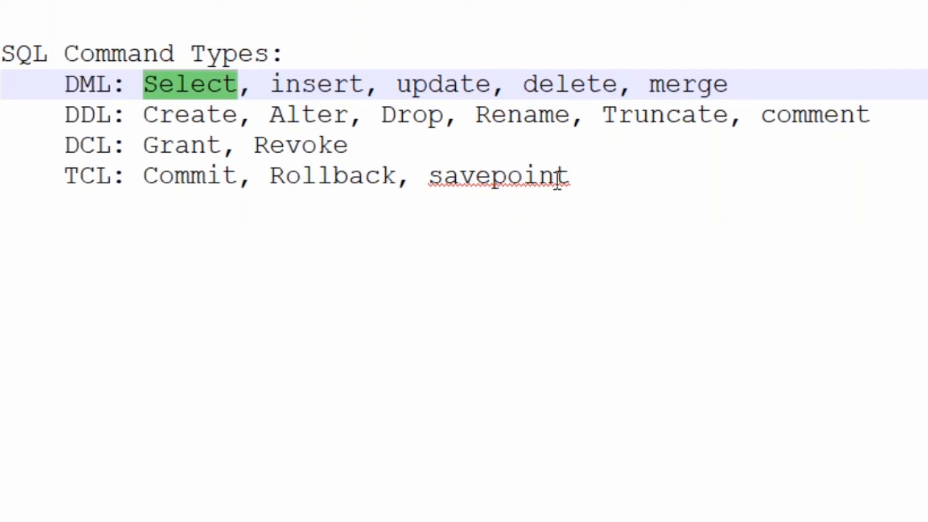
left_click(237, 82)
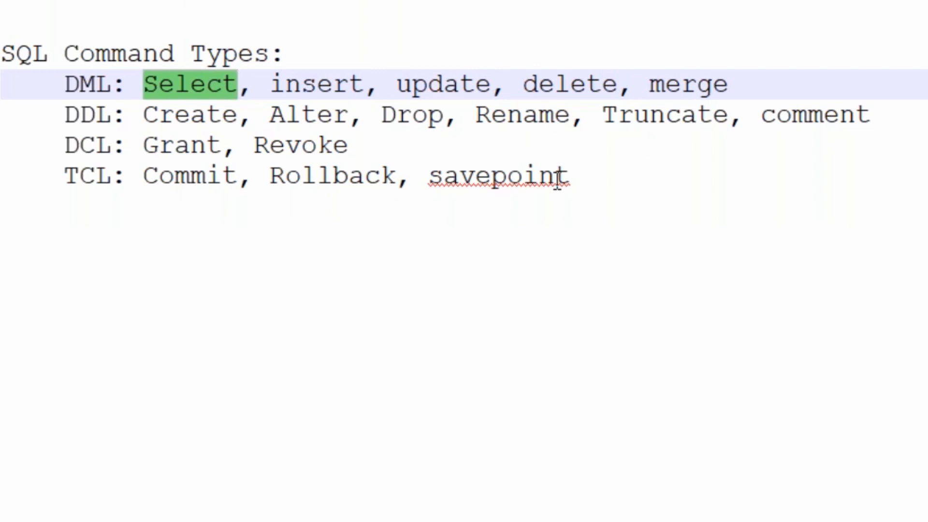
left_click(237, 84)
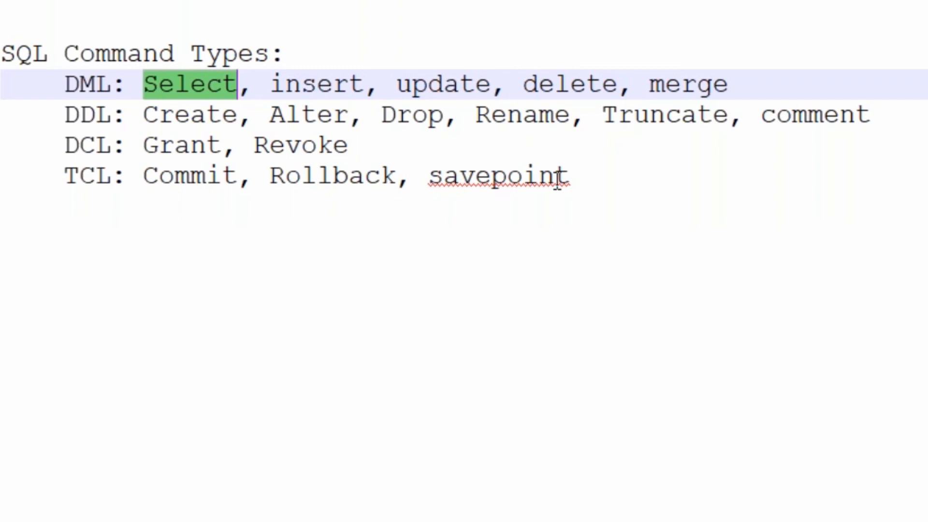
mouse_move(441, 153)
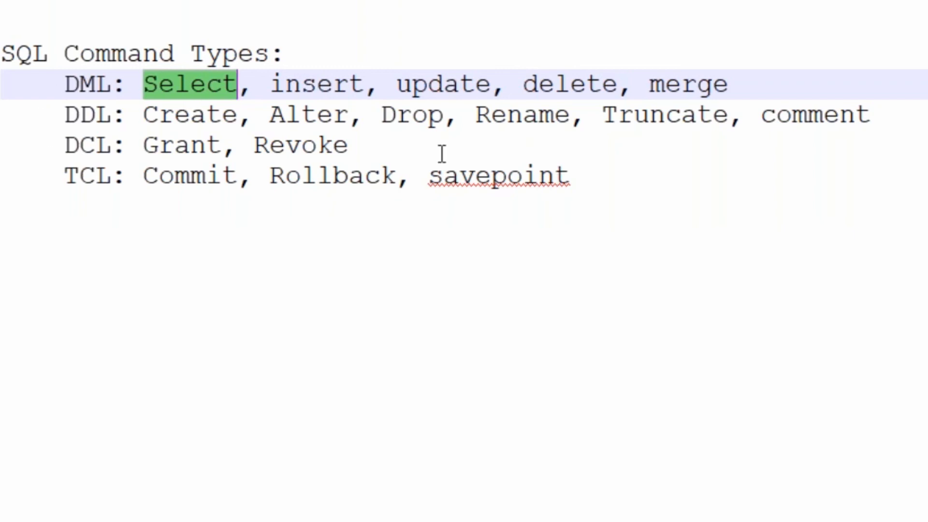
left_click_drag(264, 84, 568, 175)
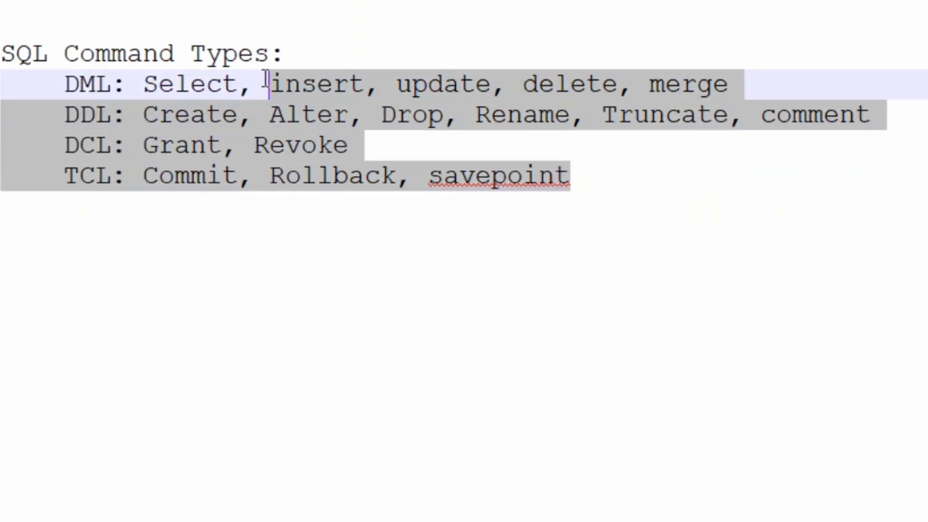